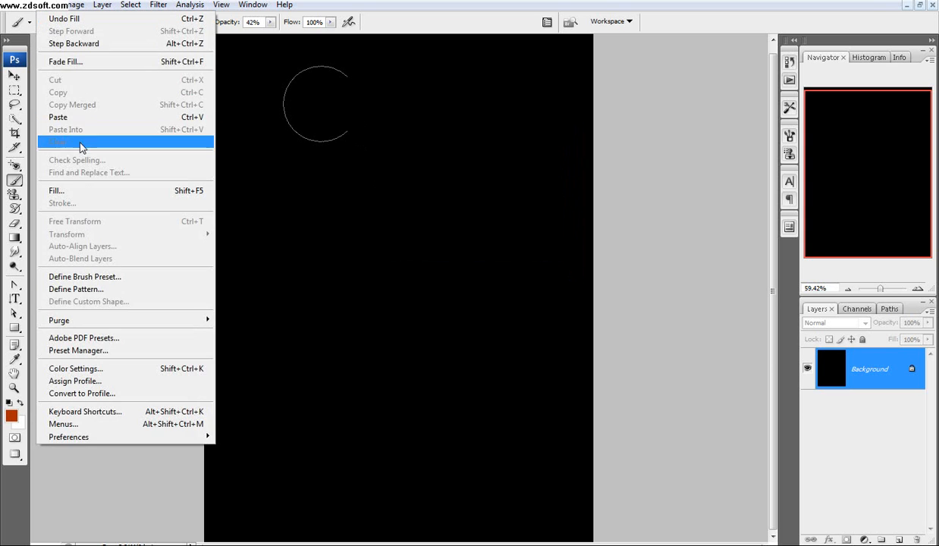
Step: Paste the copied tree photo as Layer 1 over the black Background
{"action": "left_click", "coordinate": [59, 142]}
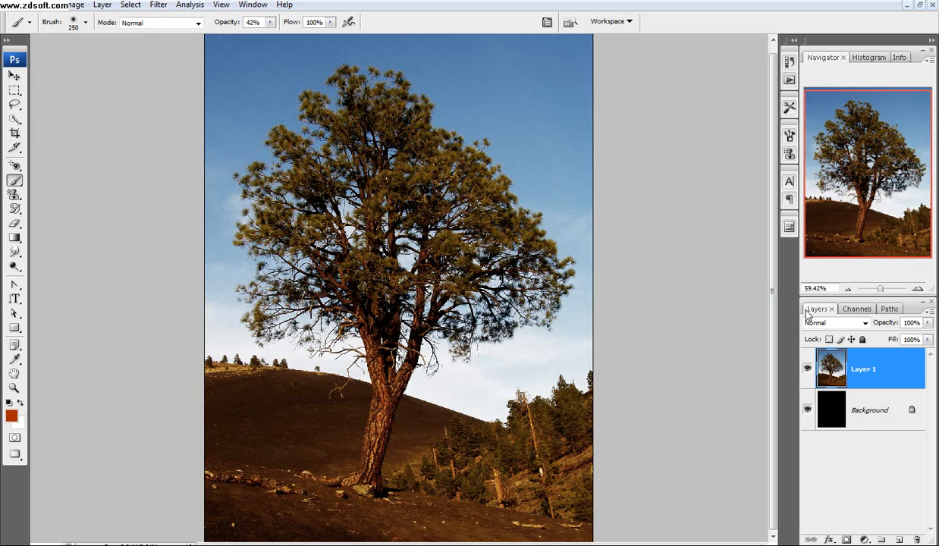
Step: Add a layer mask to Layer 1 and set its Levels black input to 122
{"action": "left_click", "coordinate": [855, 309]}
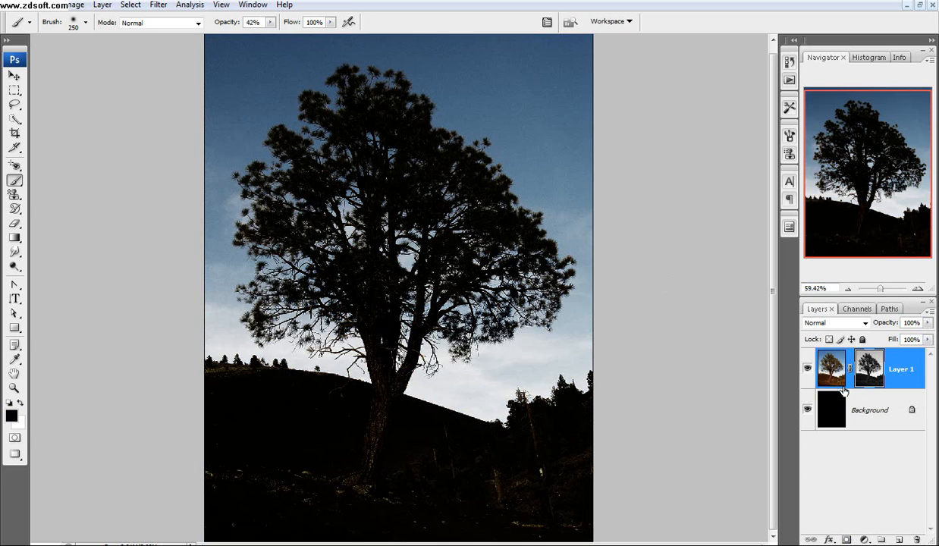
{"action": "left_click", "coordinate": [75, 5]}
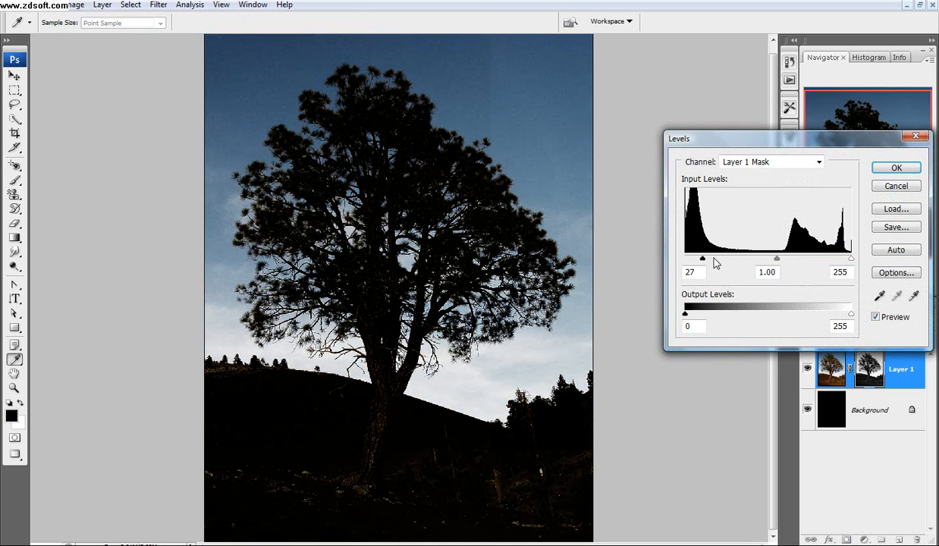
{"action": "left_click_drag", "start_coordinate": [702, 259], "coordinate": [764, 258]}
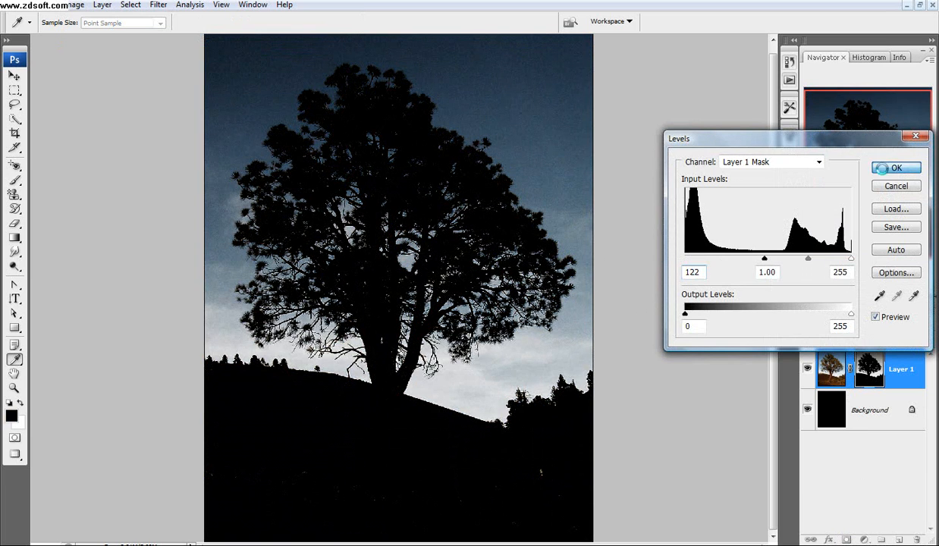
{"action": "left_click", "coordinate": [896, 168]}
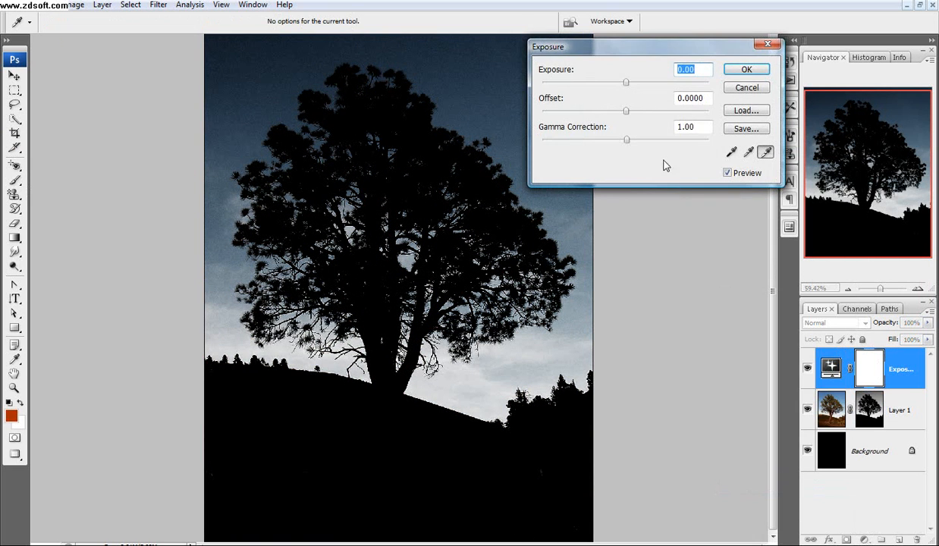
Step: Apply an Exposure adjustment with Exposure 1.7 and Gamma Correction .39
{"action": "type", "text": ".39"}
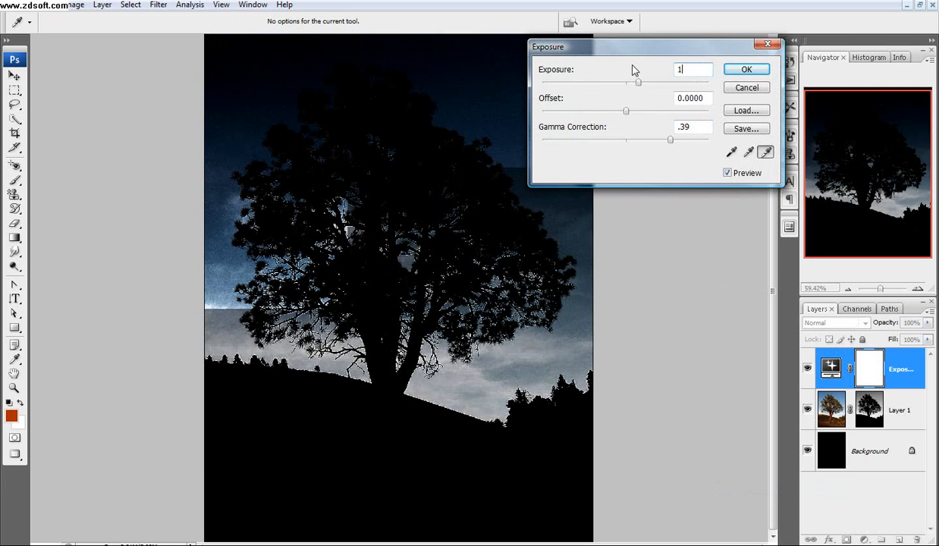
{"action": "type", "text": "1.7"}
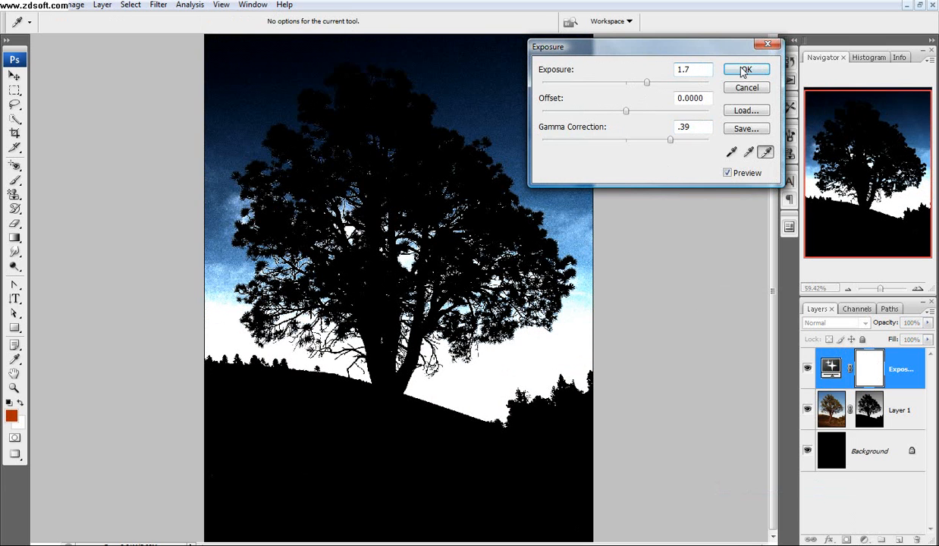
{"action": "left_click", "coordinate": [745, 69]}
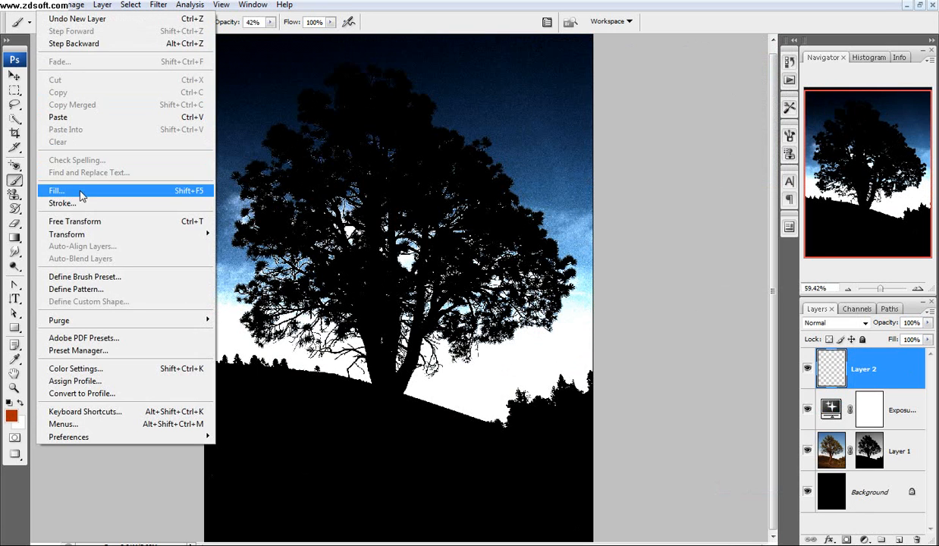
Step: Fill Layer 2 with orange and set it to Multiply blend mode
{"action": "left_click", "coordinate": [56, 191]}
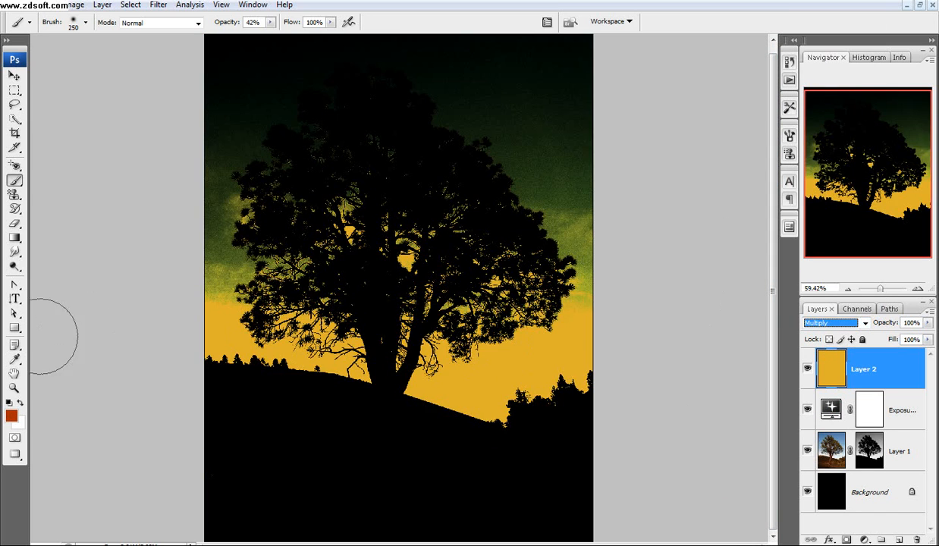
{"action": "left_click", "coordinate": [11, 415]}
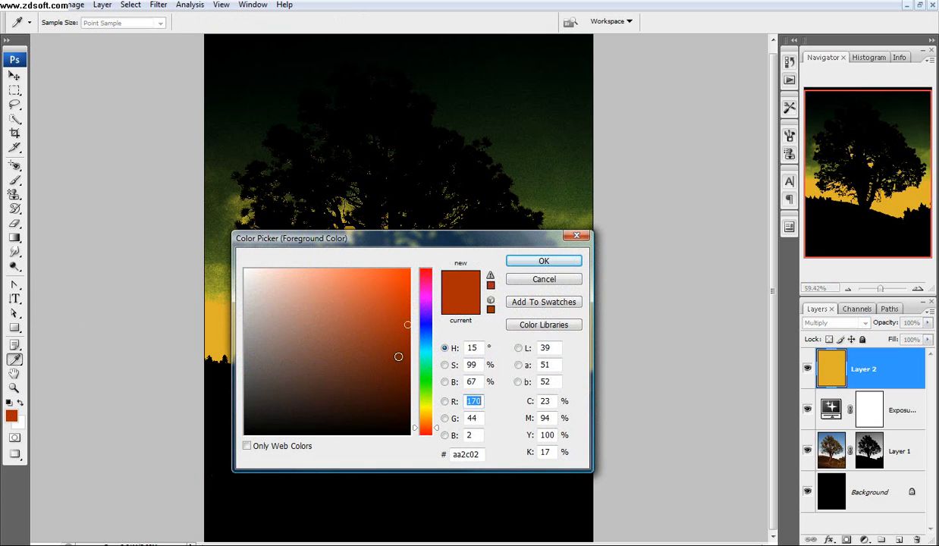
Step: Paint a red glow with the 42% soft brush across the lower sky and horizon
{"action": "left_click", "coordinate": [543, 260]}
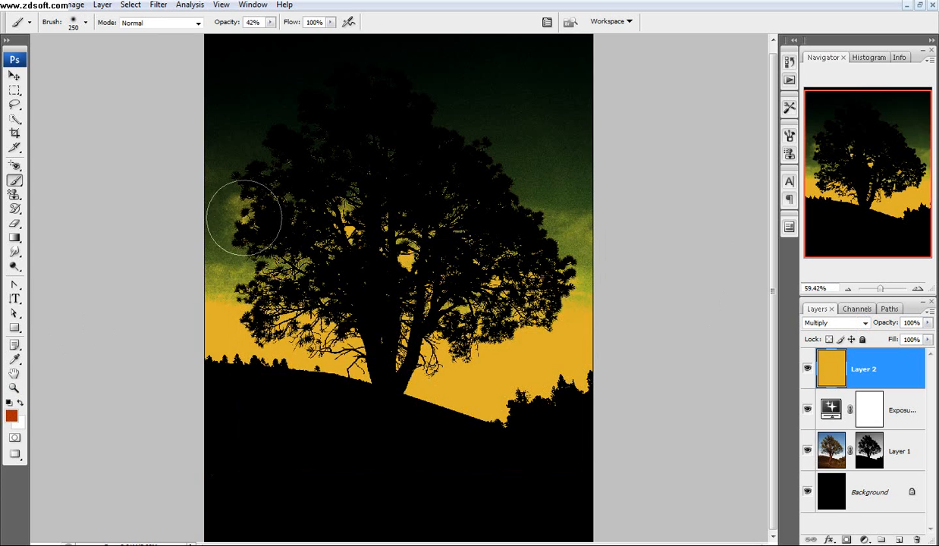
{"action": "left_click_drag", "start_coordinate": [244, 218], "coordinate": [444, 312]}
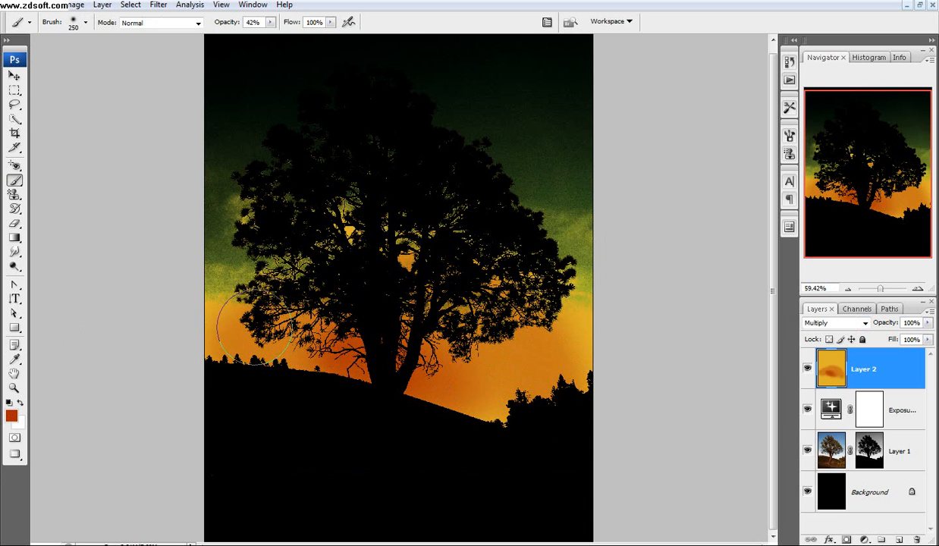
{"action": "left_click_drag", "start_coordinate": [258, 326], "coordinate": [417, 372]}
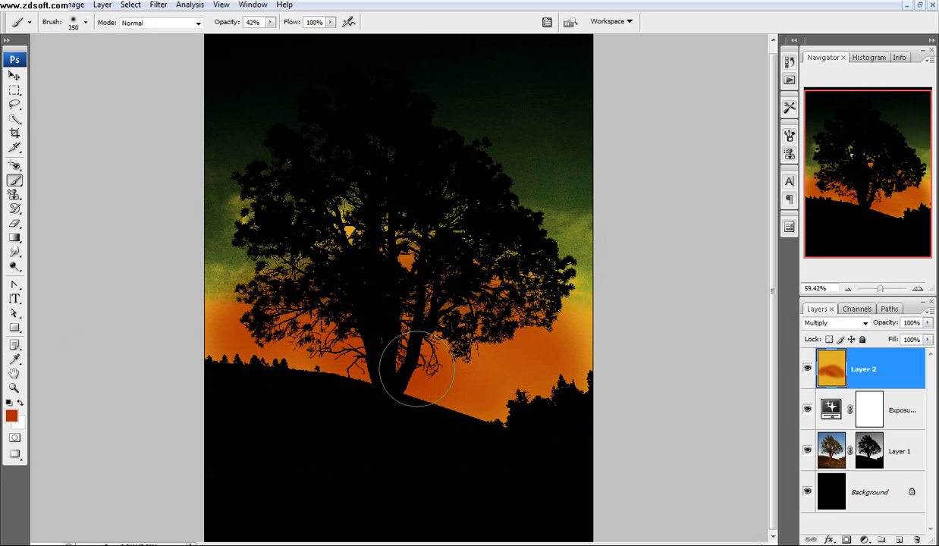